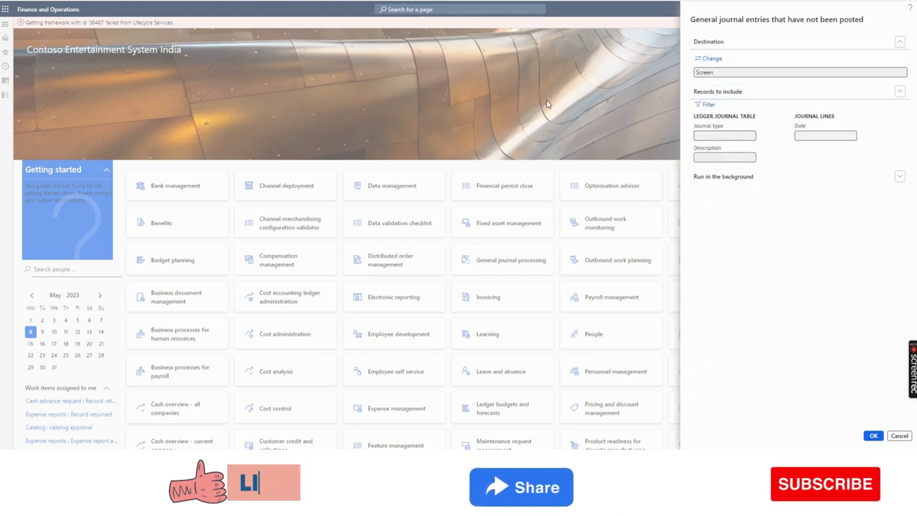
Bring up the LedgerOpenTransactions query from Filter under Records to include
click(872, 436)
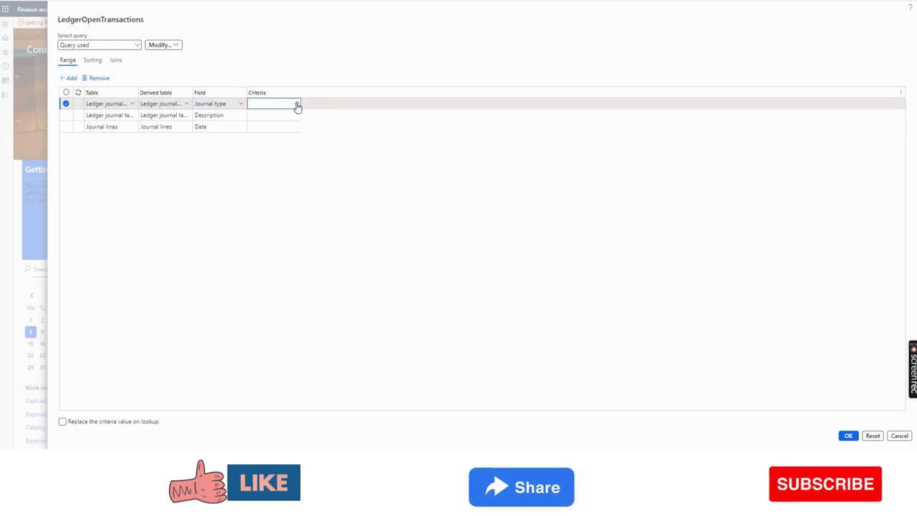
click(295, 103)
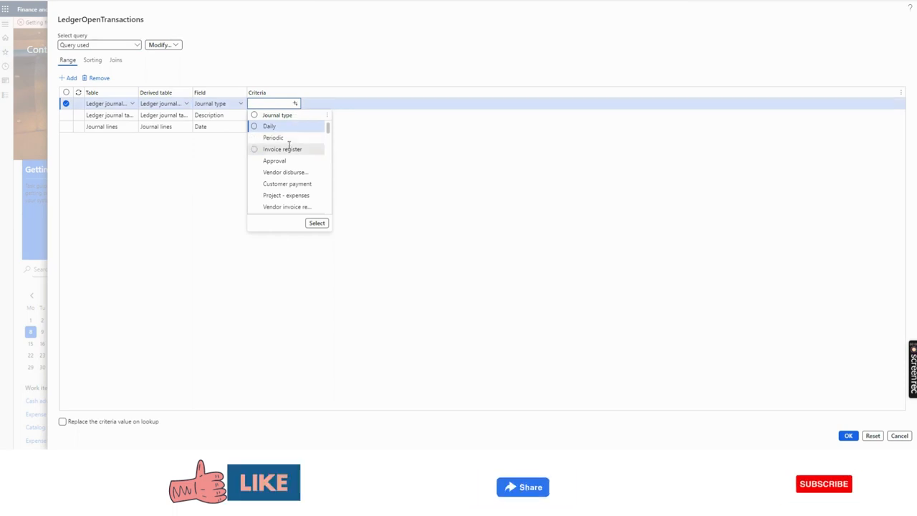
mouse_move(286, 172)
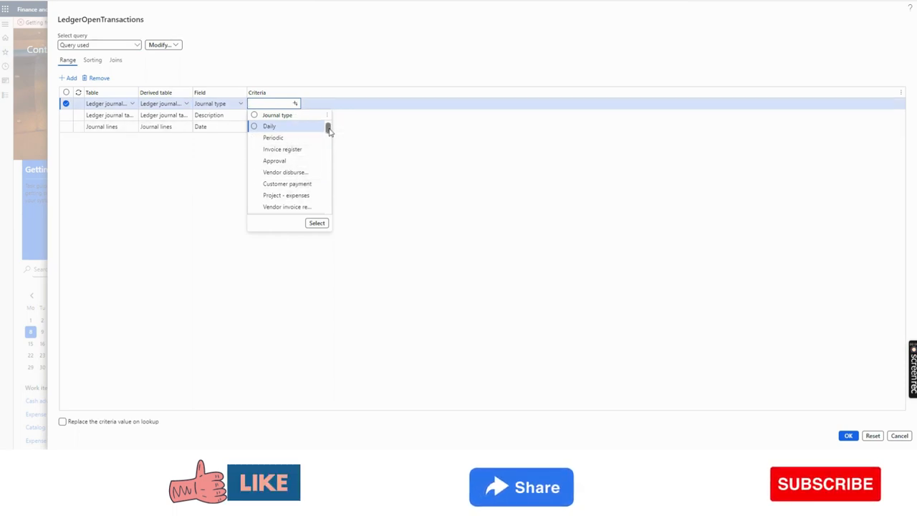
scroll(down, 3)
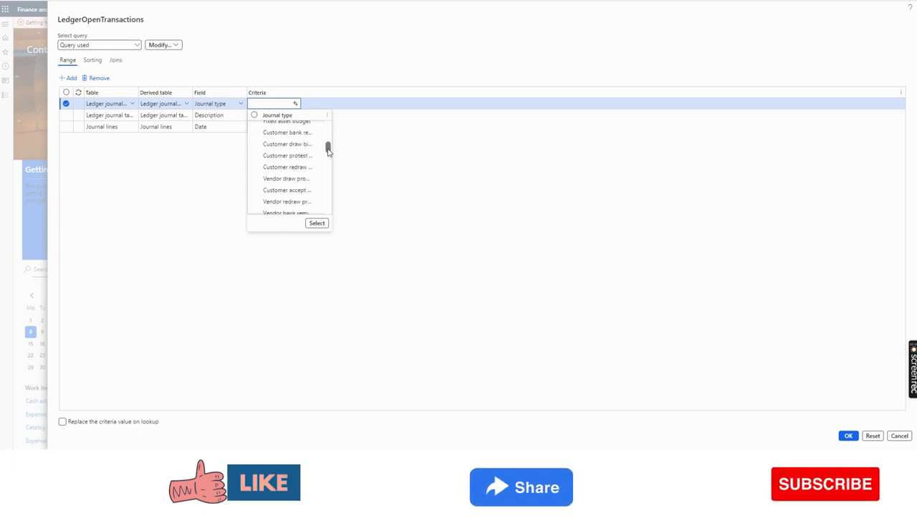
scroll(down, 3)
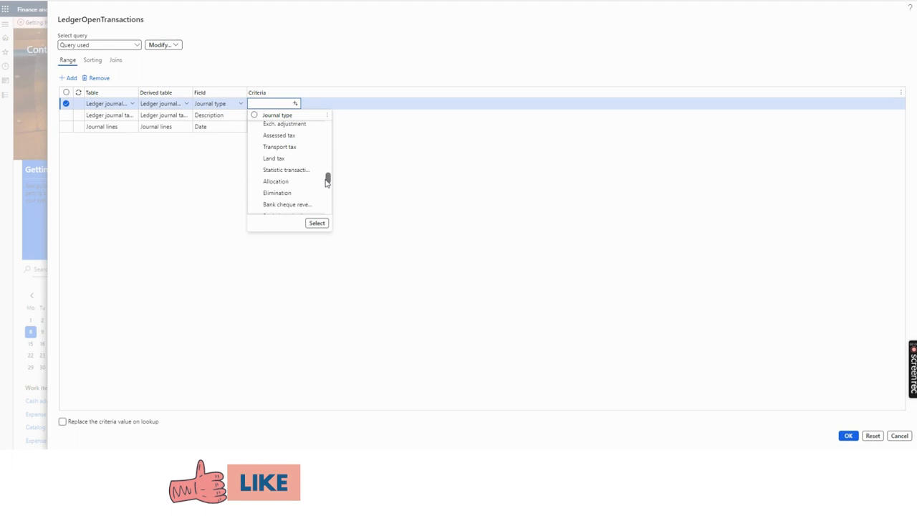
scroll(down, 3)
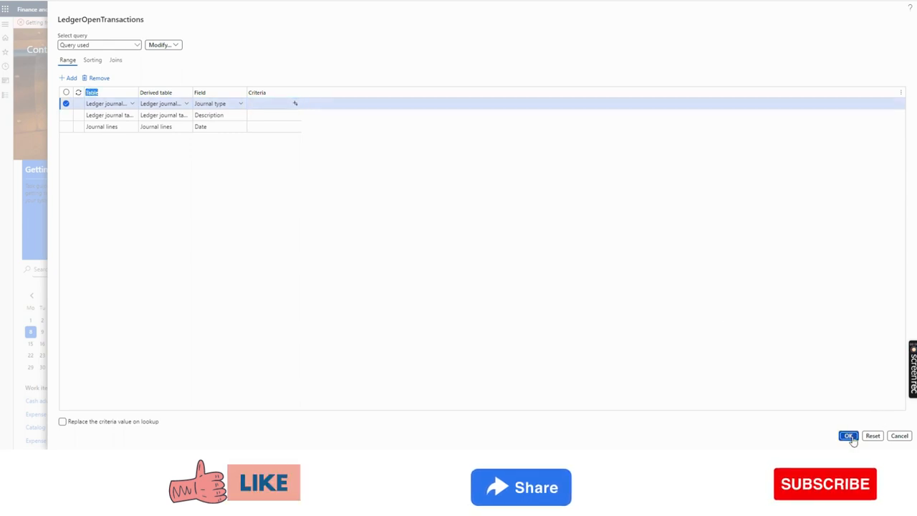
Accept the query with no journal type filter and run the unposted journal entries report
click(848, 435)
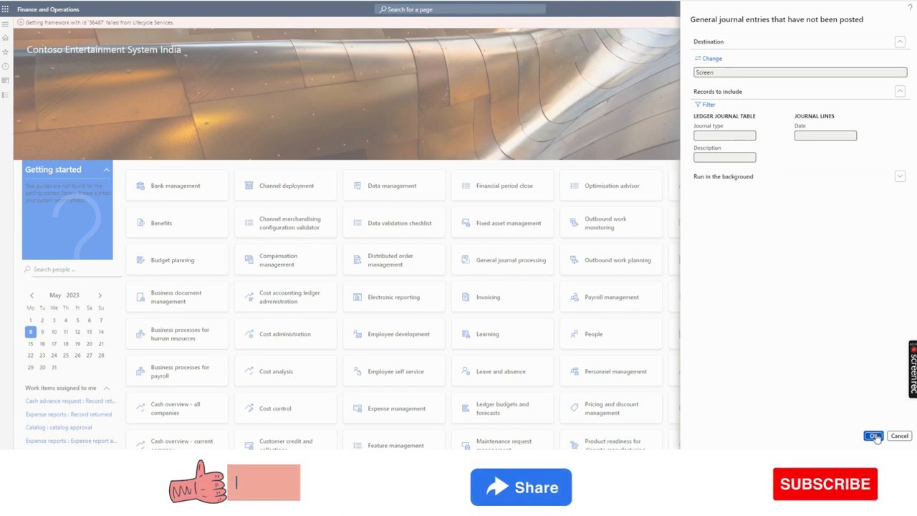
click(872, 436)
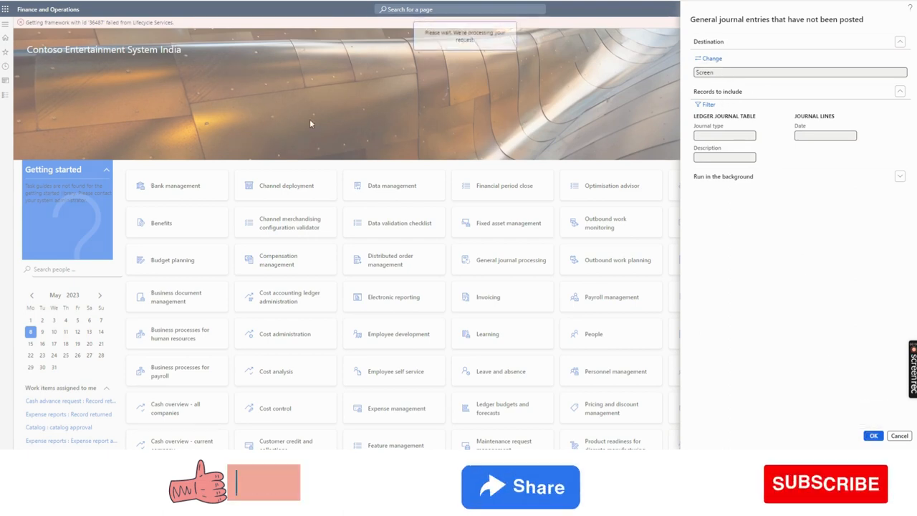
click(872, 435)
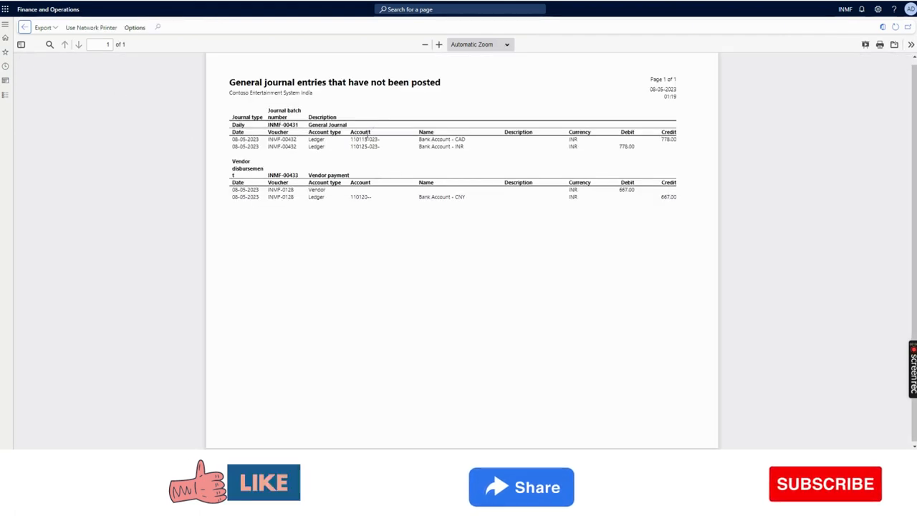
click(438, 44)
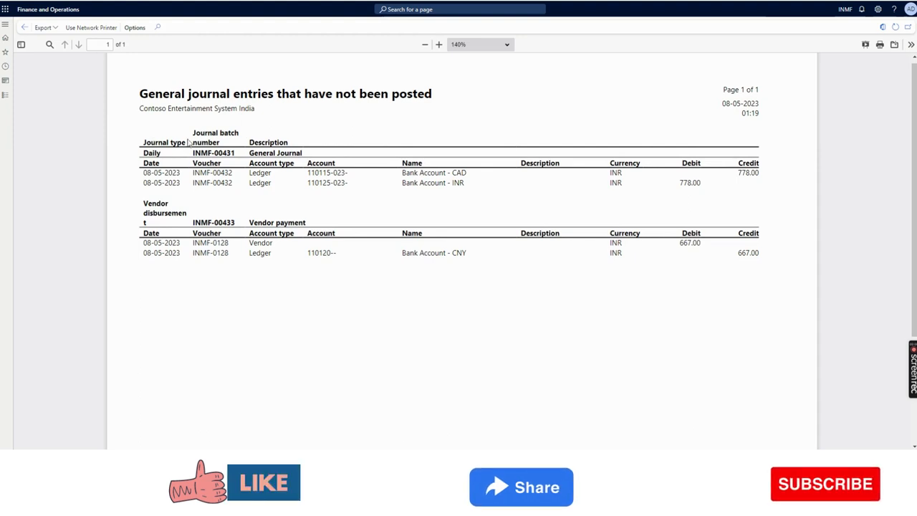
double_click(164, 142)
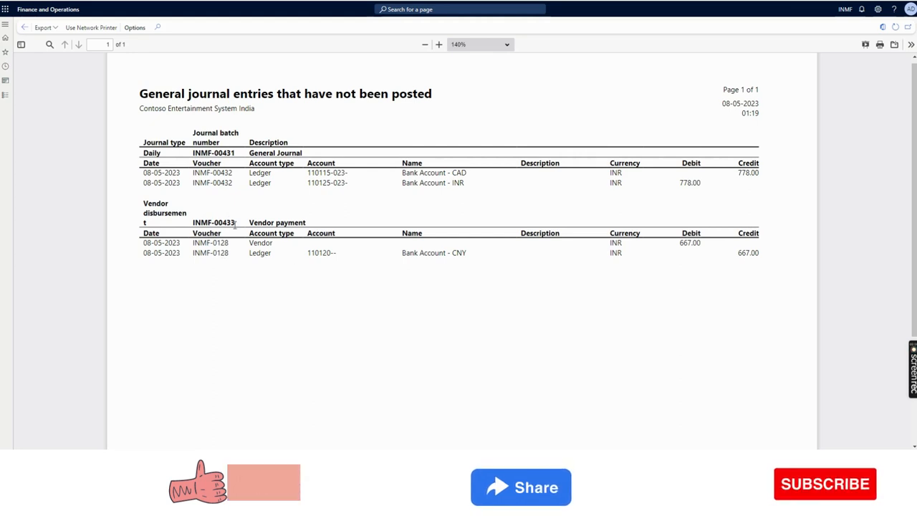
mouse_move(287, 207)
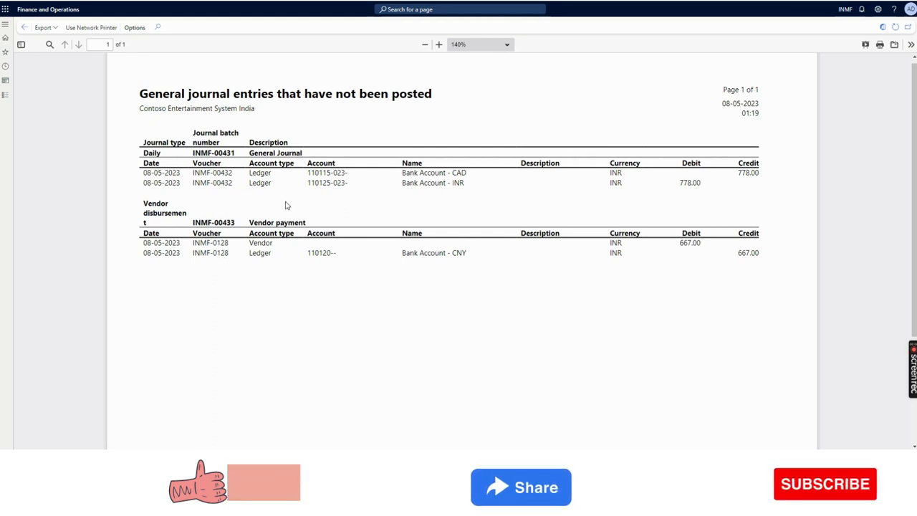